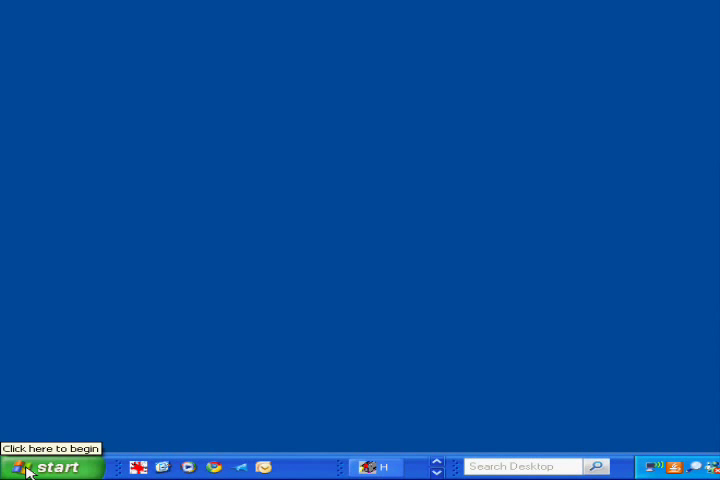
# - Open All Programs in the Start menu to reach Accessories > Communications
pyautogui.click(40, 467)
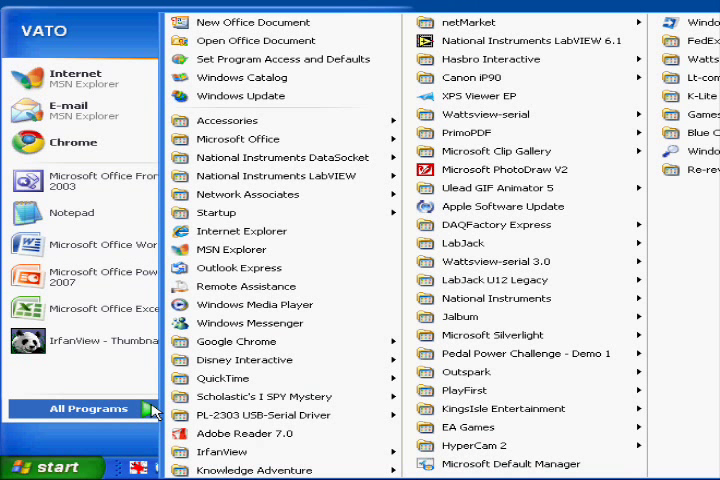
pyautogui.moveTo(240, 120)
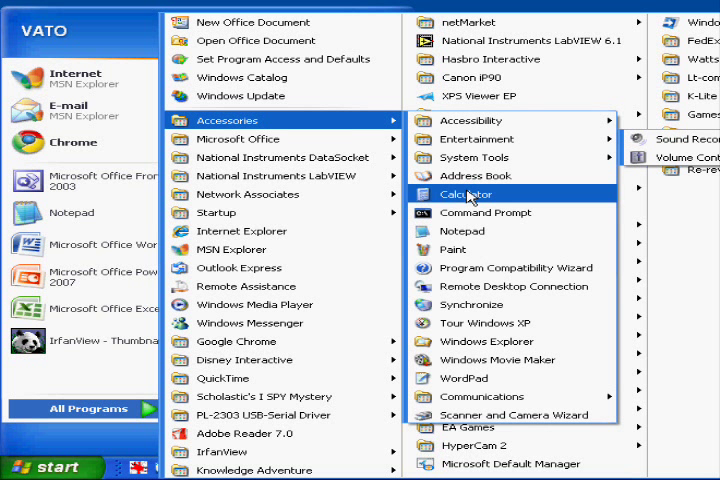
pyautogui.moveTo(475, 157)
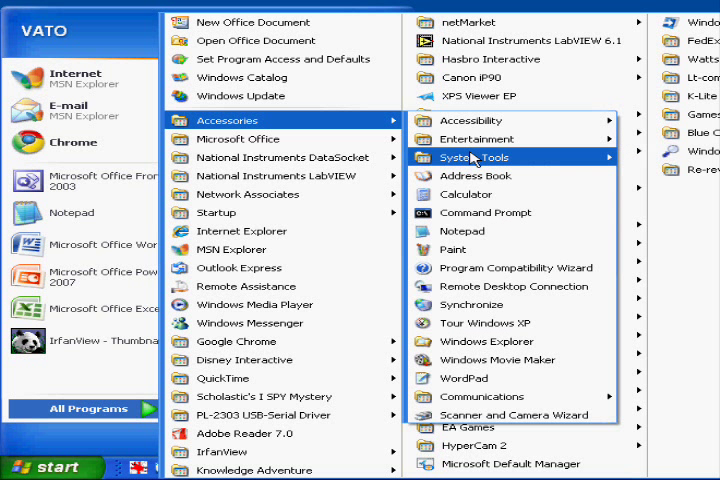
pyautogui.moveTo(483, 397)
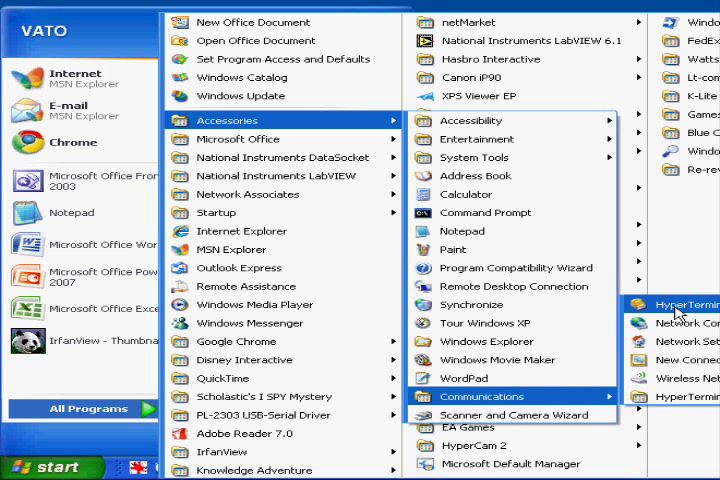
# - Launch HyperTerminal, name the connection 'wattsview', and select COM1 as the port
pyautogui.click(675, 305)
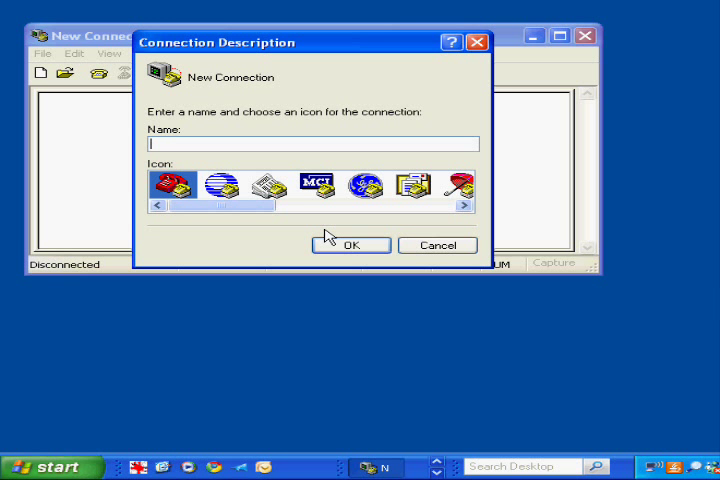
pyautogui.moveTo(248, 167)
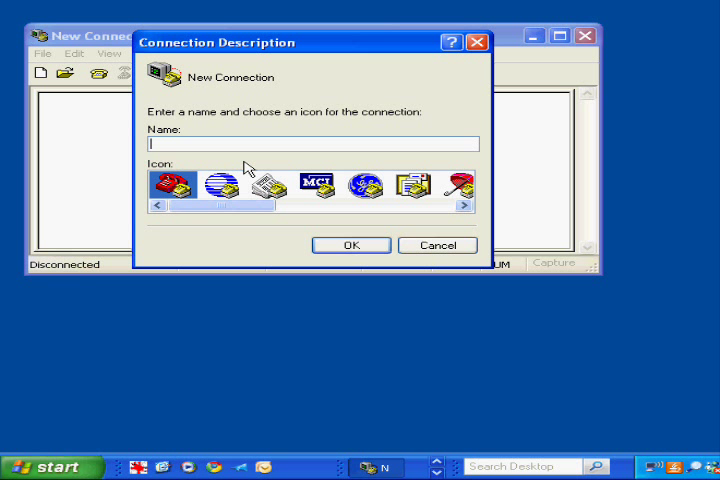
pyautogui.write('wattsview')
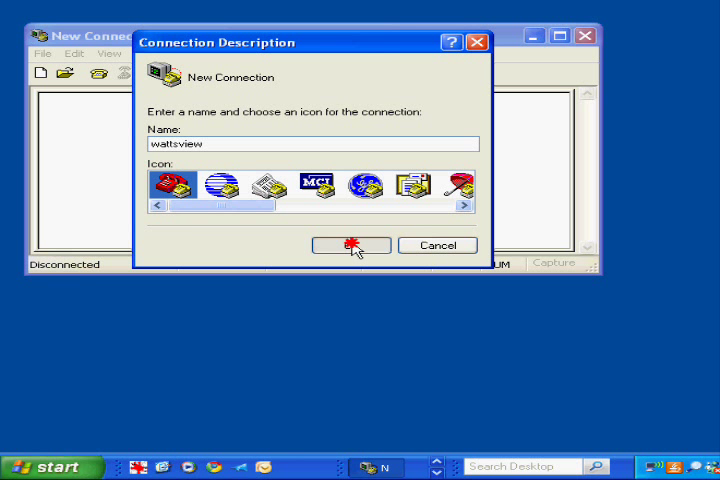
pyautogui.click(350, 245)
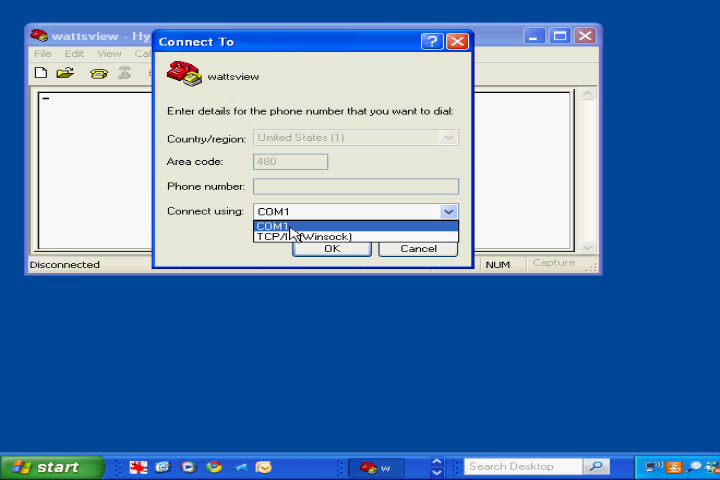
pyautogui.moveTo(293, 233)
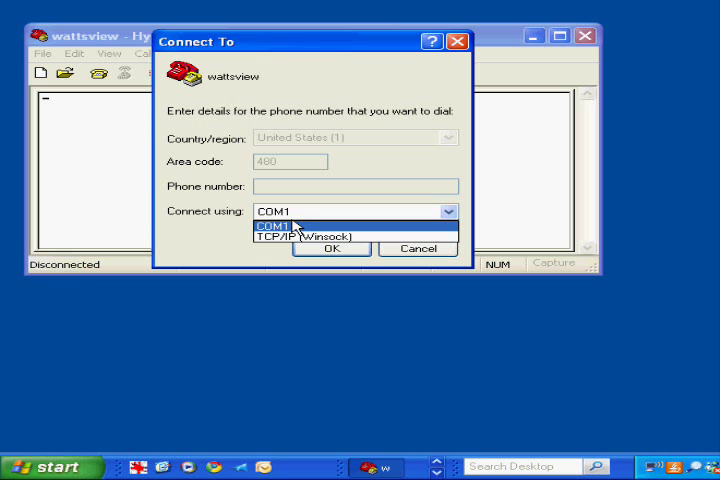
pyautogui.moveTo(293, 232)
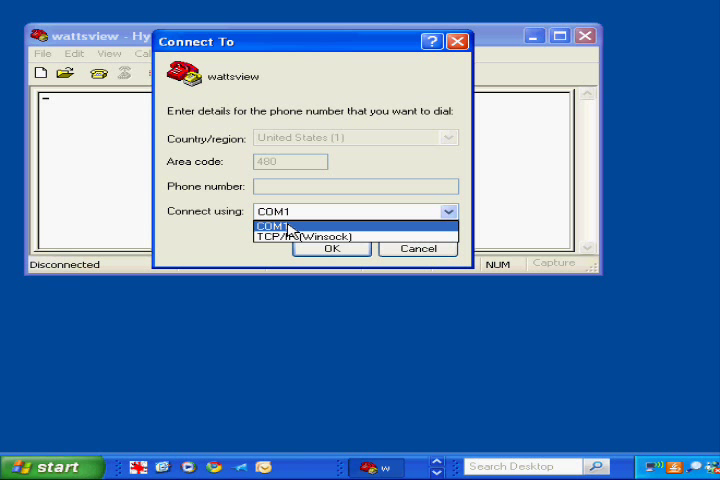
pyautogui.click(275, 224)
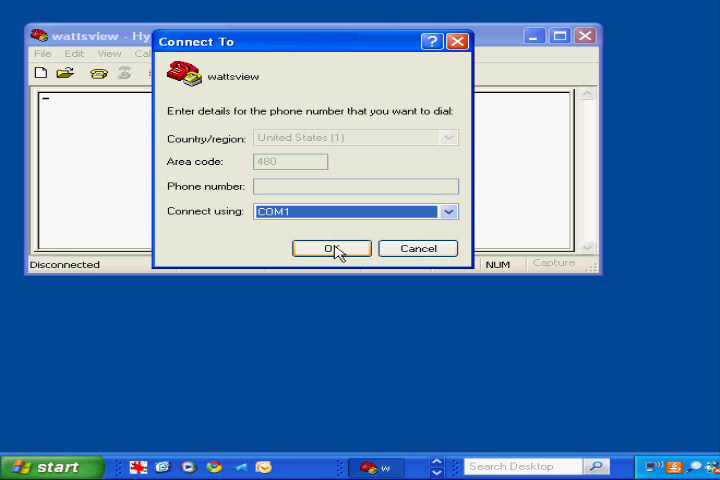
# - Set COM1 to 9600 bits per second, 8-None-1, and start the connection
pyautogui.click(331, 248)
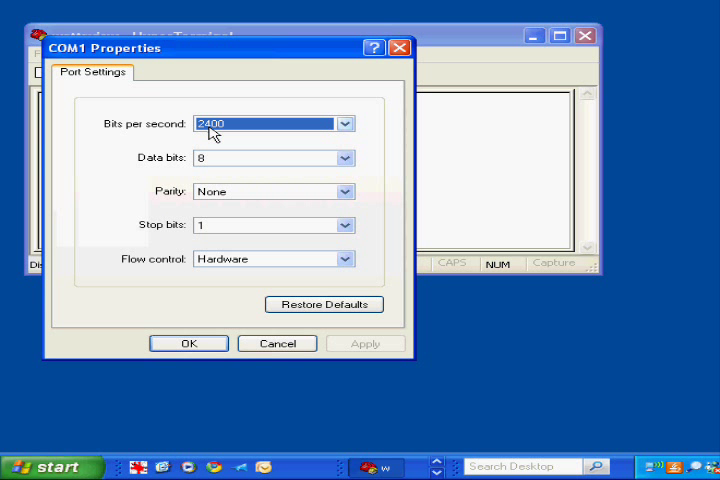
pyautogui.click(345, 123)
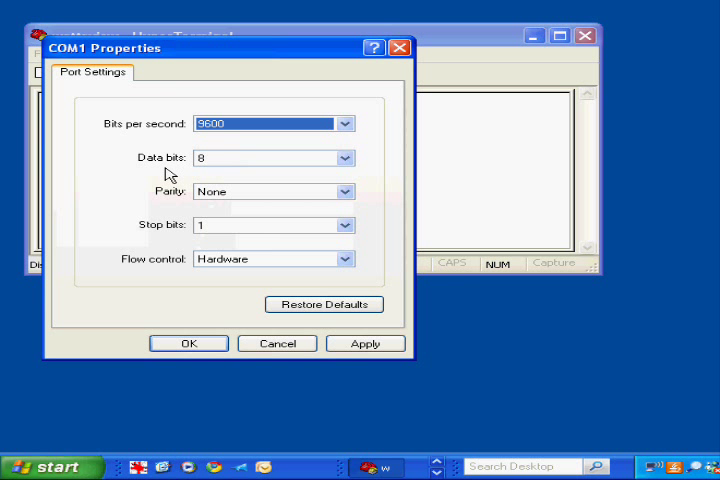
pyautogui.moveTo(177, 242)
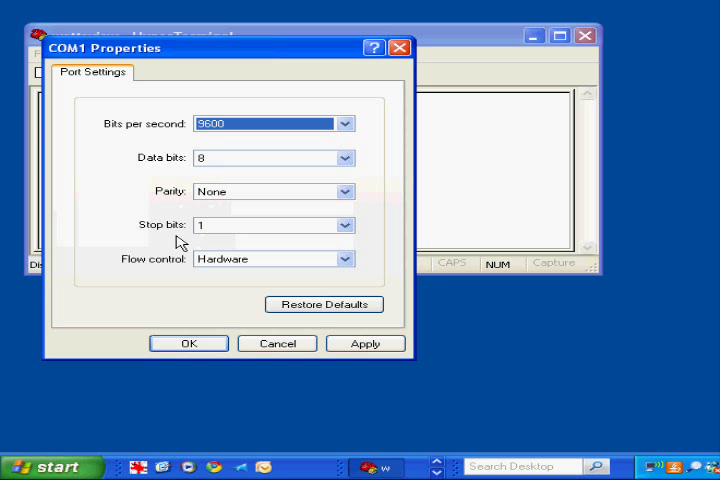
pyautogui.moveTo(272, 210)
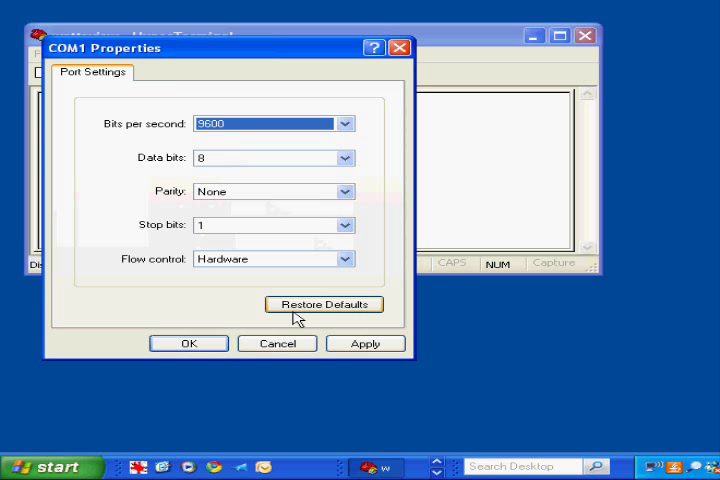
pyautogui.click(188, 343)
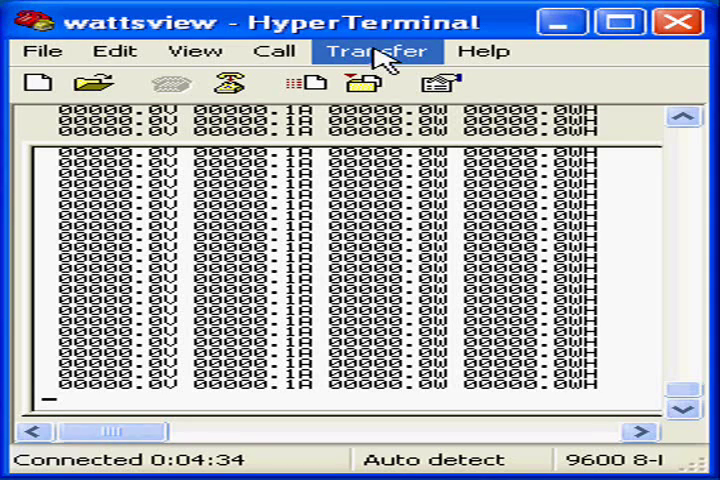
# - Capture incoming text to C:\temp\myfile001.txt via Transfer > Capture Text
pyautogui.click(378, 51)
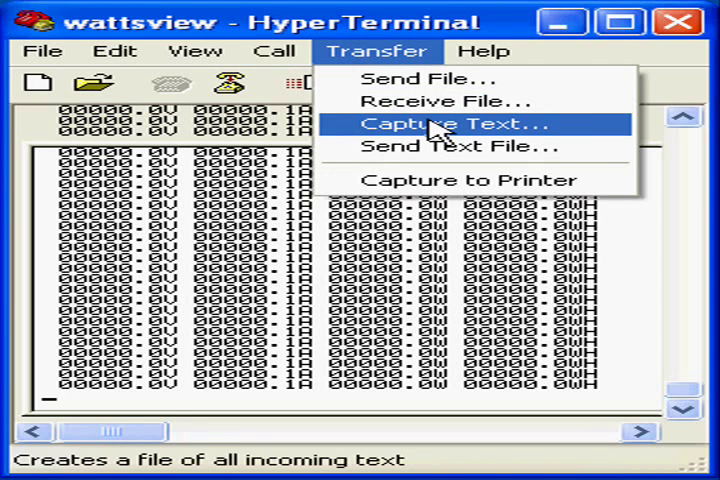
pyautogui.click(420, 124)
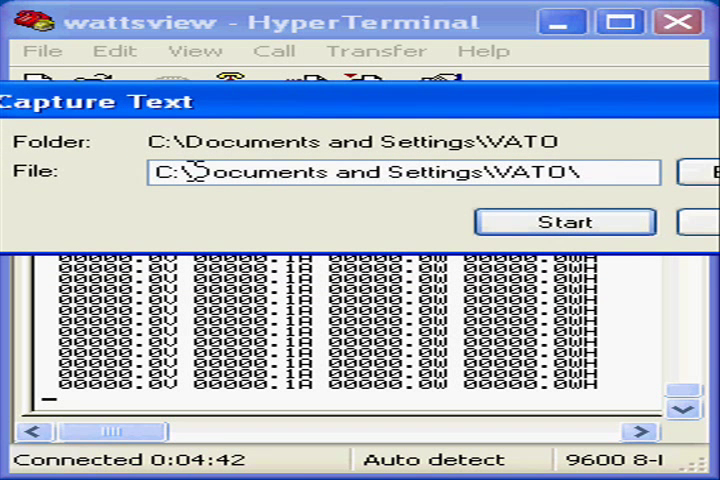
pyautogui.write('C:\\temp\\myfile001.txt')
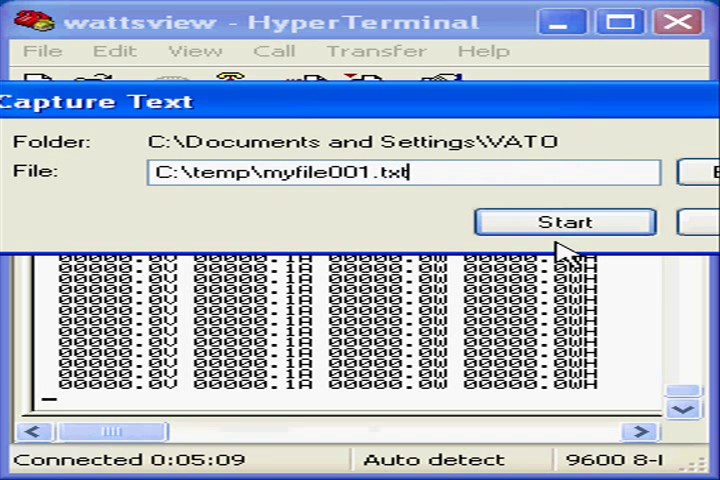
pyautogui.click(563, 222)
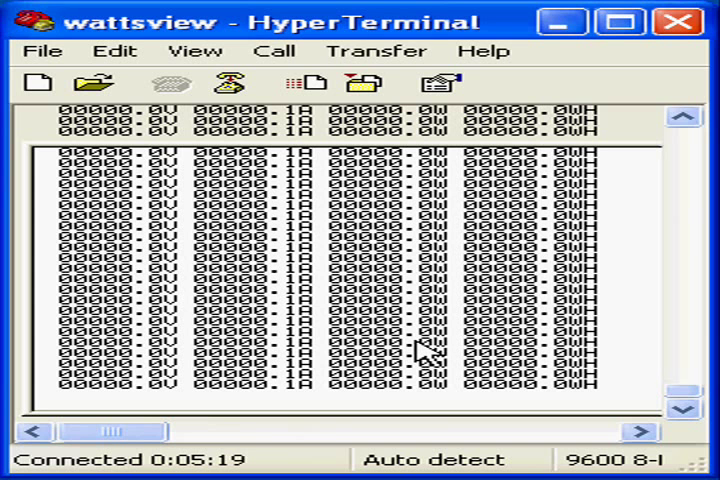
pyautogui.moveTo(230, 175)
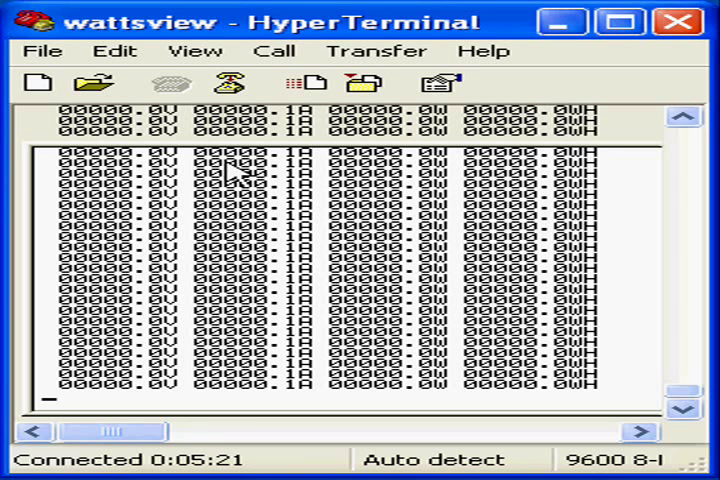
# - Browse to C:\temp in Windows Explorer to find myfile001.txt
pyautogui.click(232, 84)
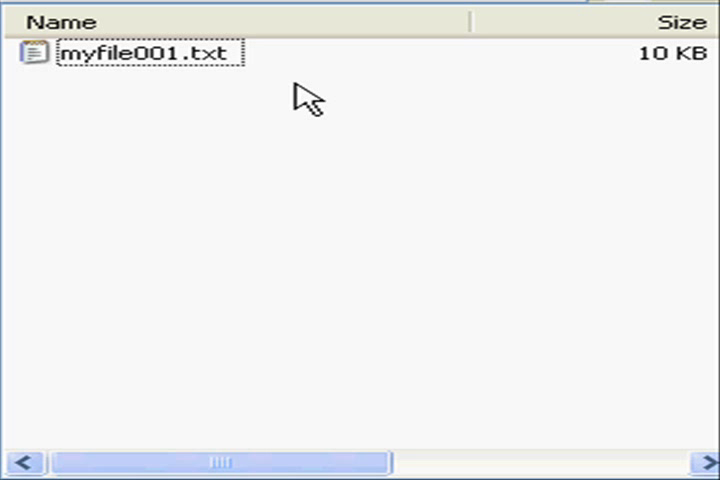
pyautogui.moveTo(185, 60)
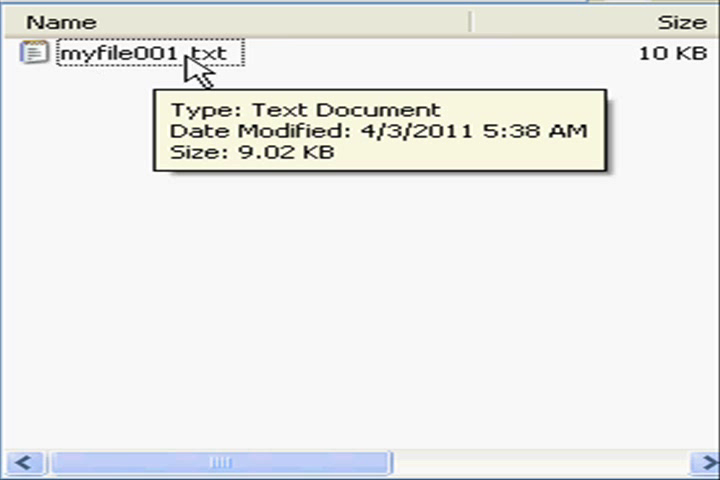
pyautogui.moveTo(213, 78)
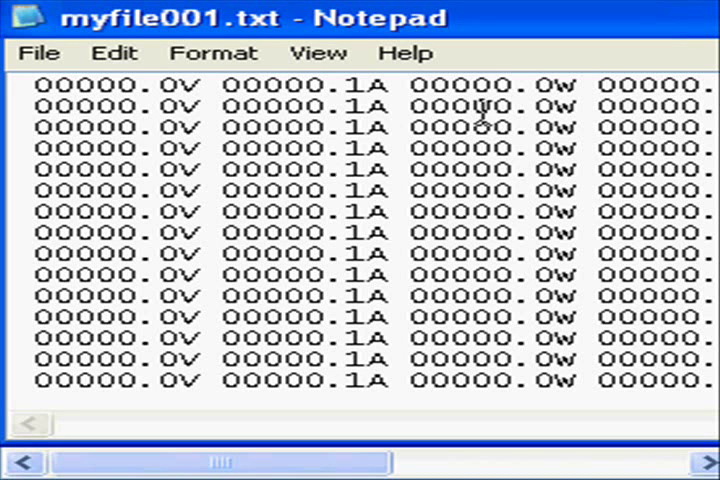
pyautogui.moveTo(190, 120)
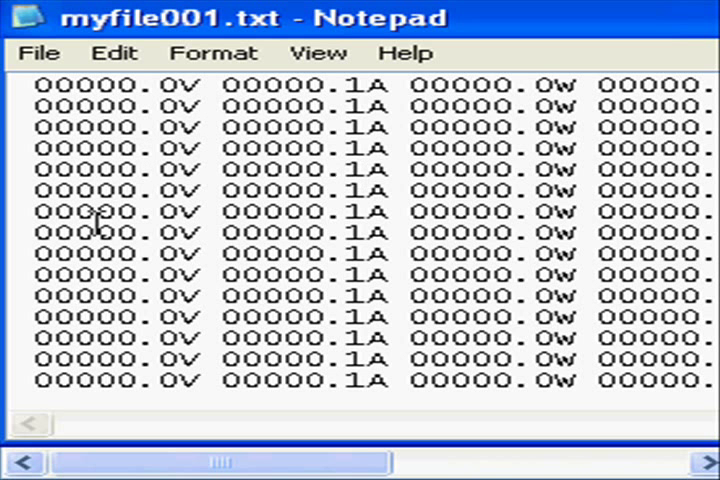
pyautogui.moveTo(365, 190)
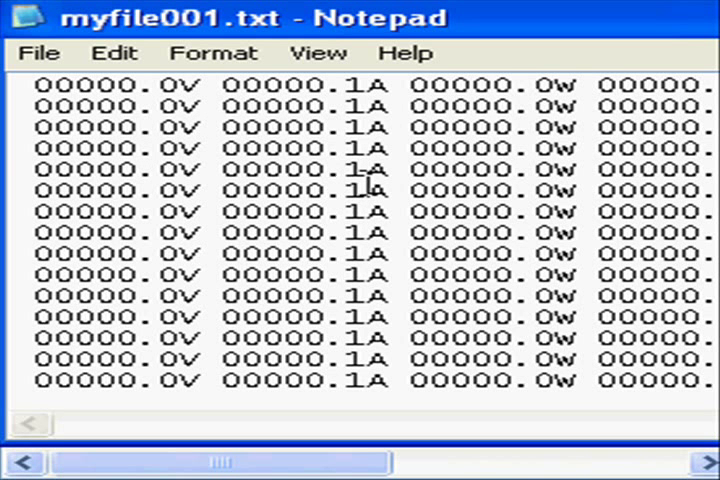